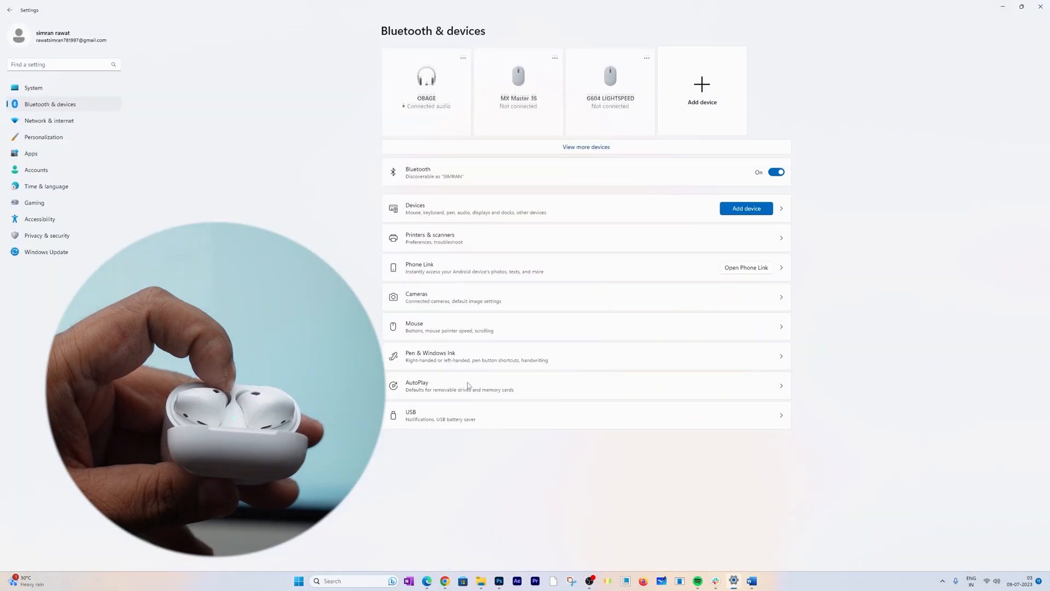
Add a Bluetooth device and pair with the discovered AirPods.
click(746, 208)
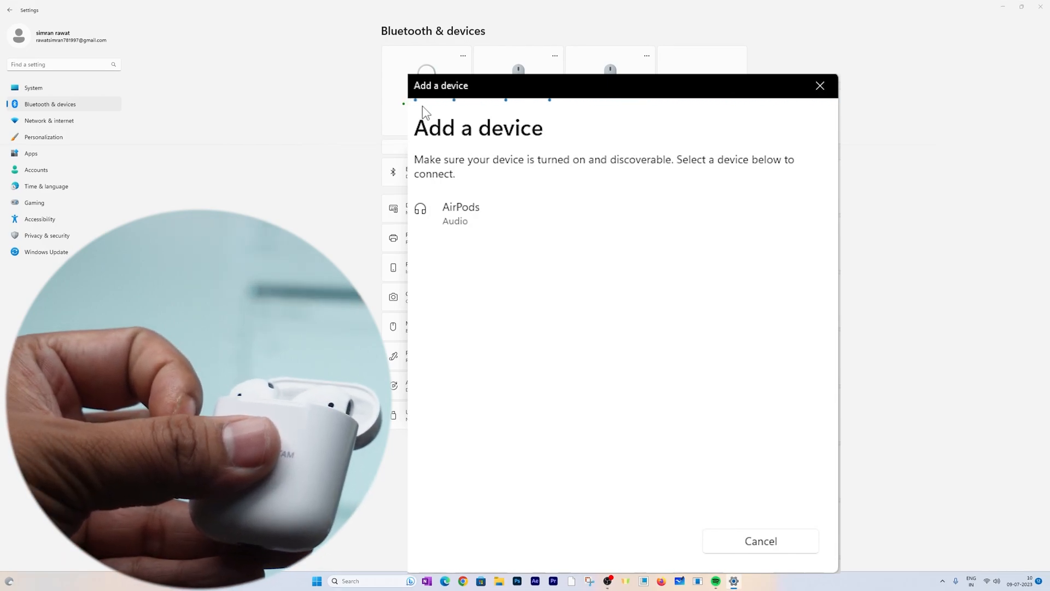
mouse_move(499, 238)
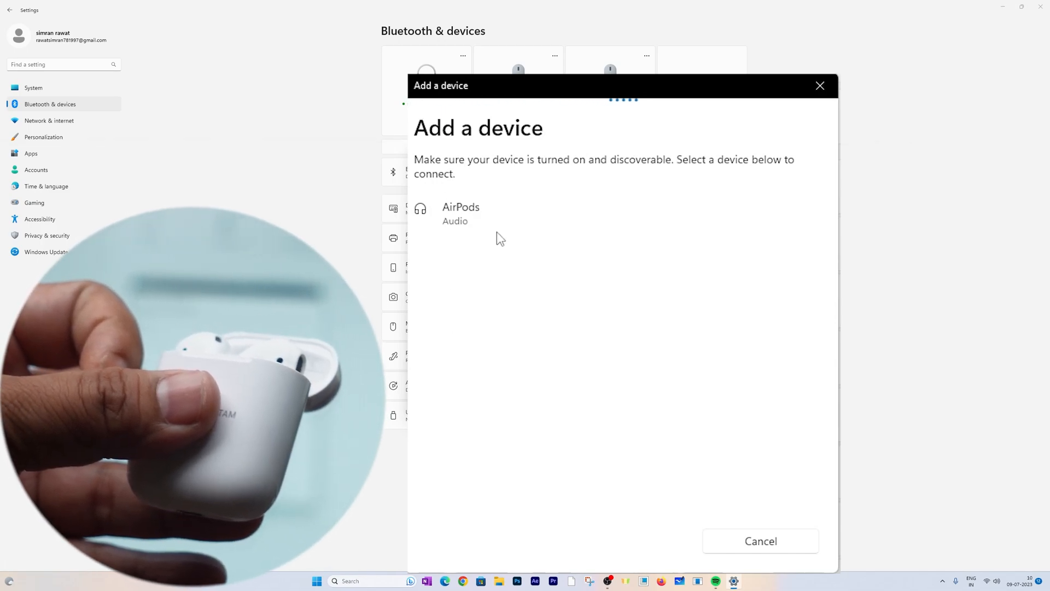
click(460, 213)
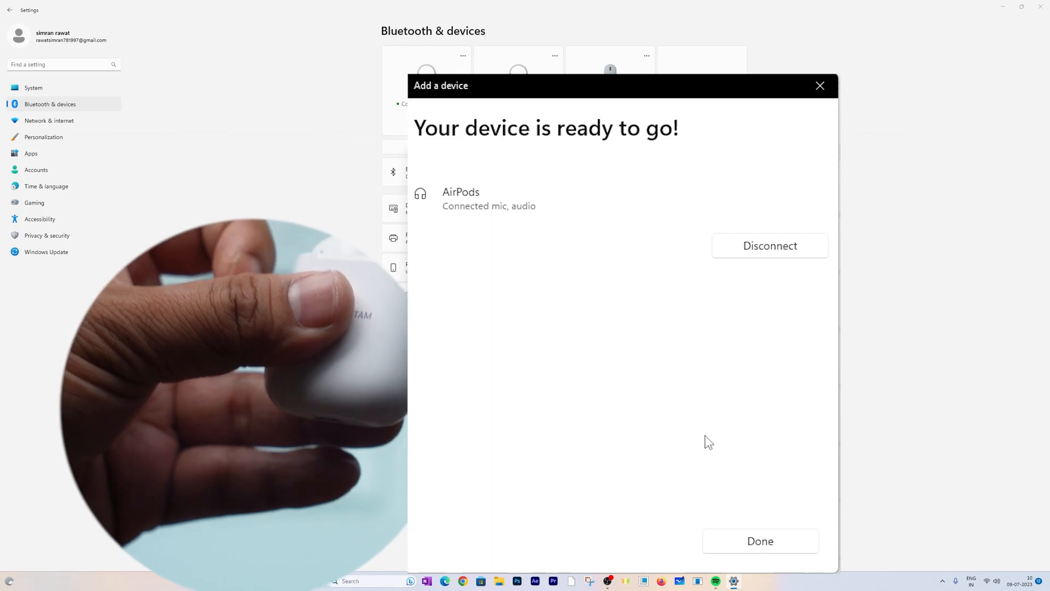
Close the finished Add a device dialog and reconnect the AirPods from their device tile.
click(760, 540)
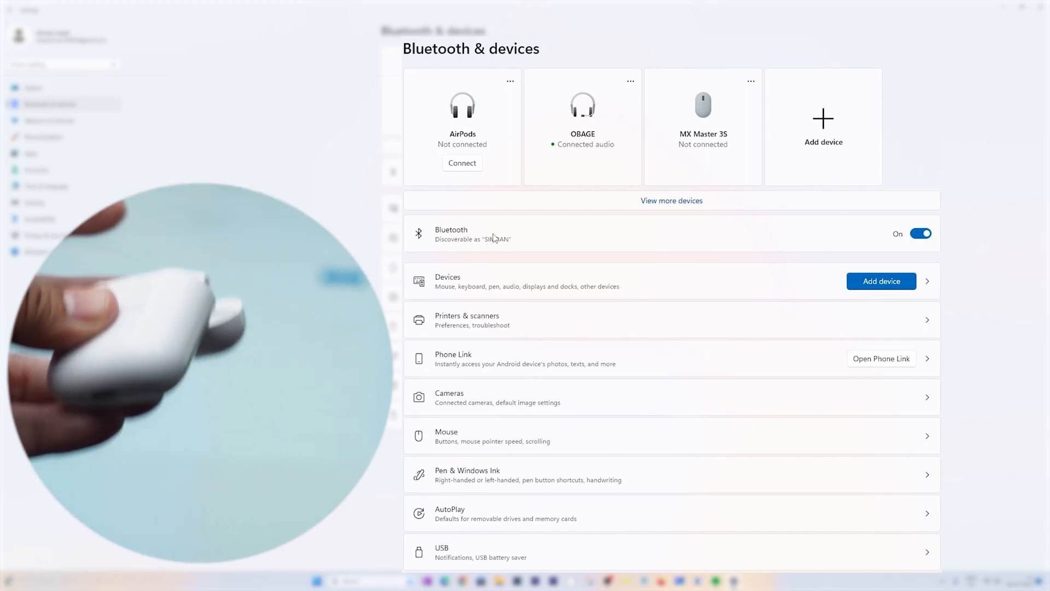
click(462, 163)
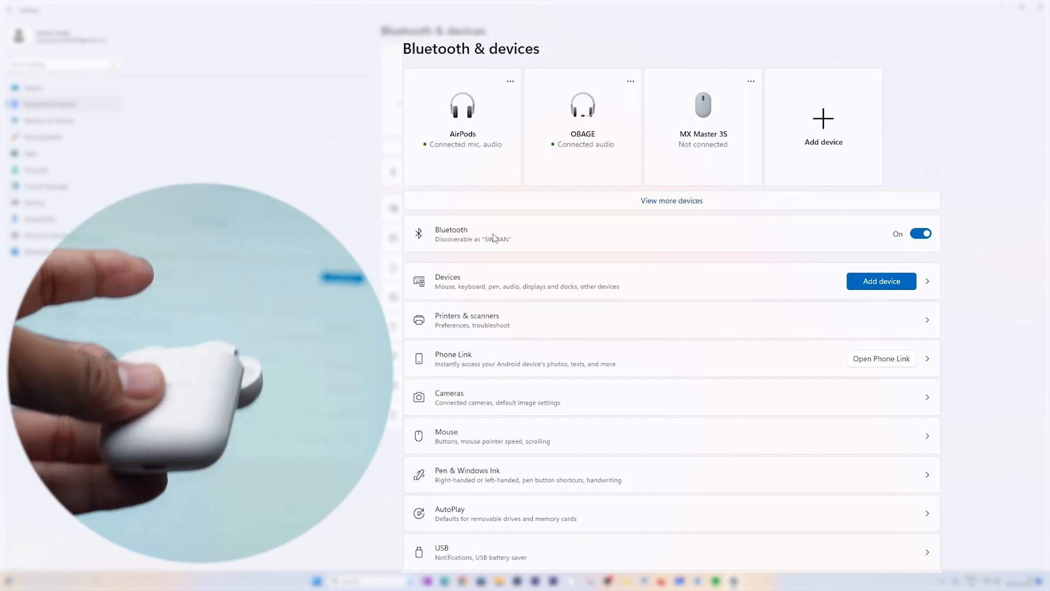